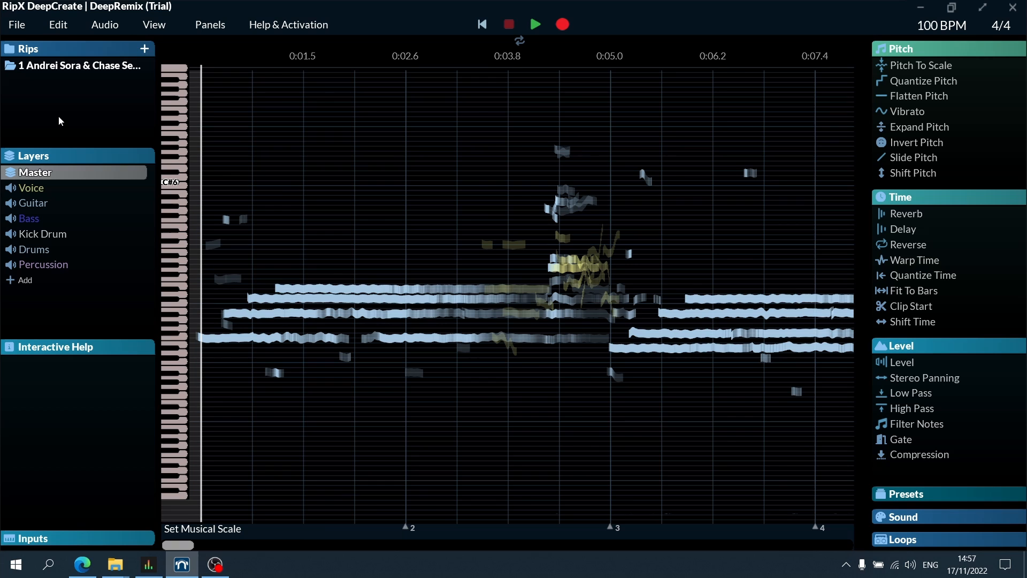
mouse_move(66, 65)
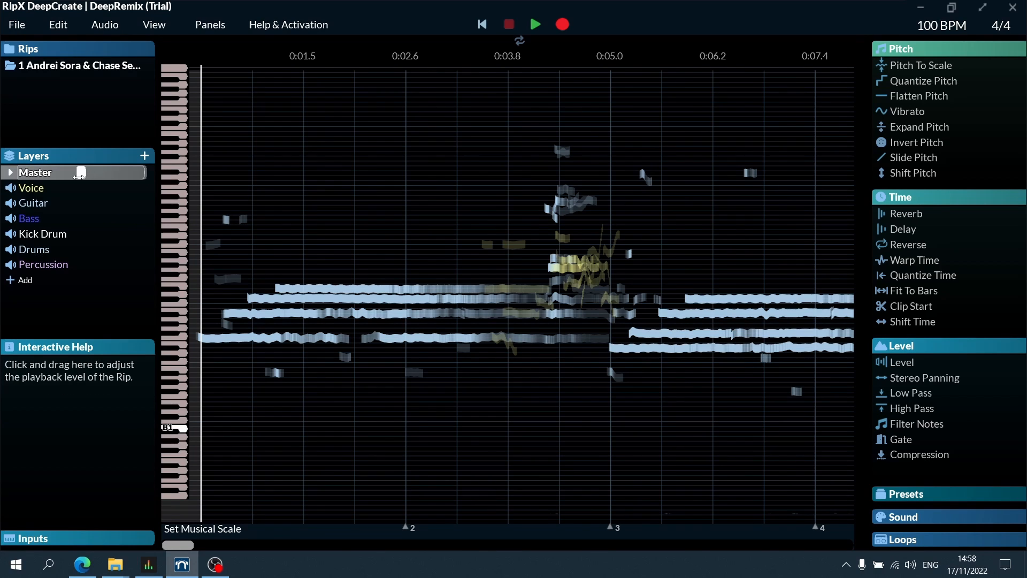
- Solo the Guitar layer so only the guitar is heard
left_click(43, 264)
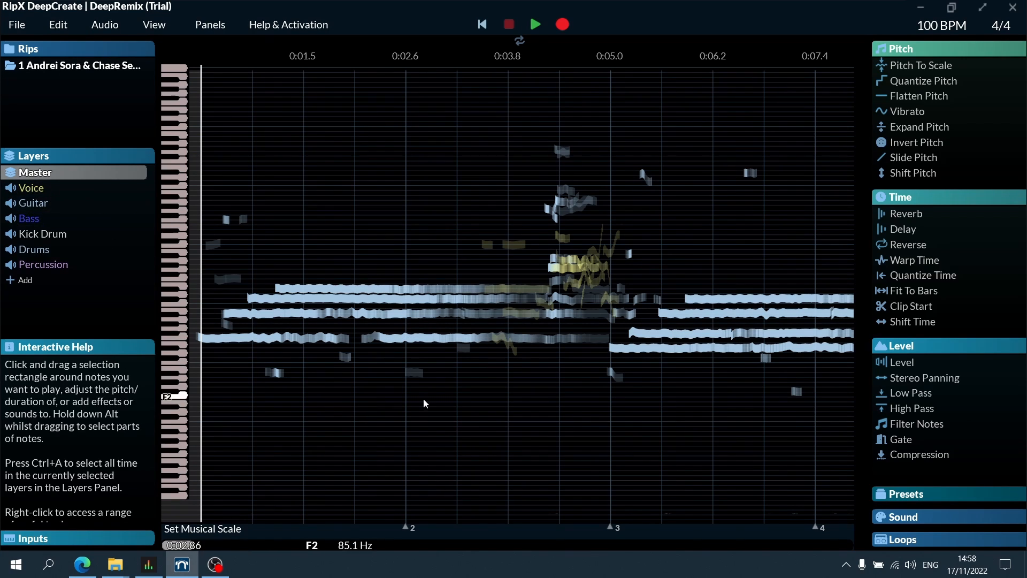
left_click(535, 25)
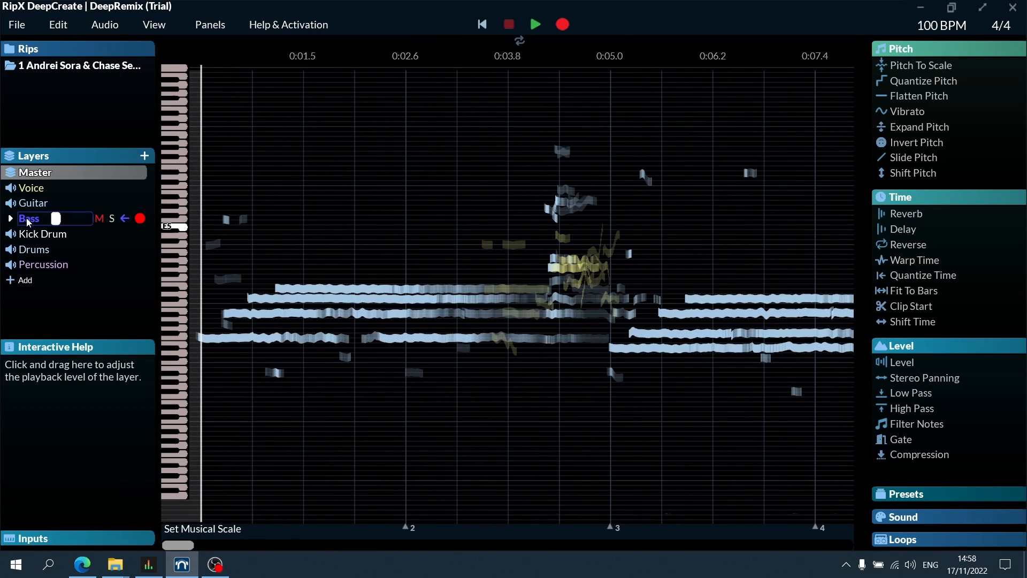
left_click(33, 202)
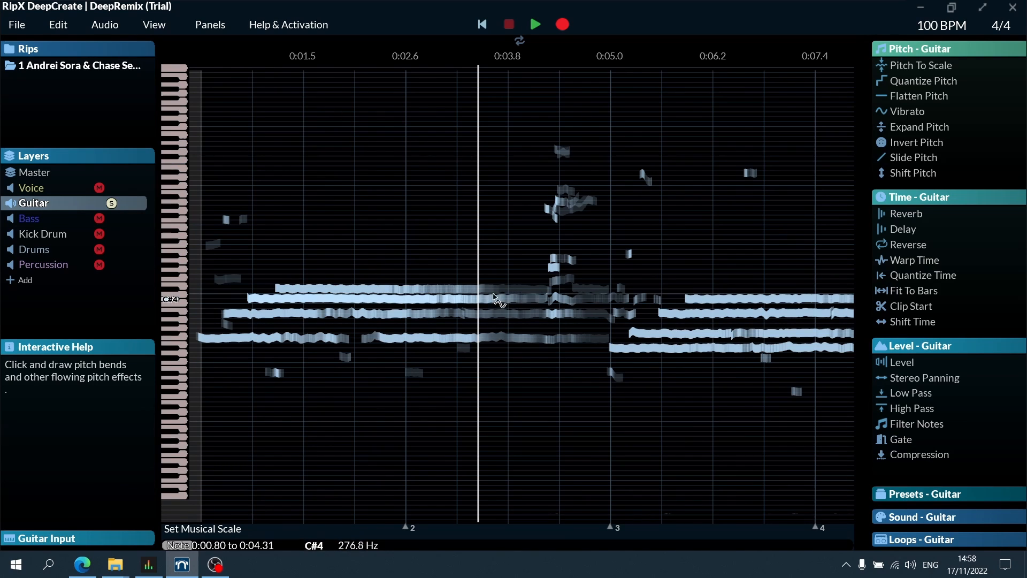
- Bend the upper guitar note near 0:03.8 upward and the lower one downward
left_click_drag(478, 289, 537, 253)
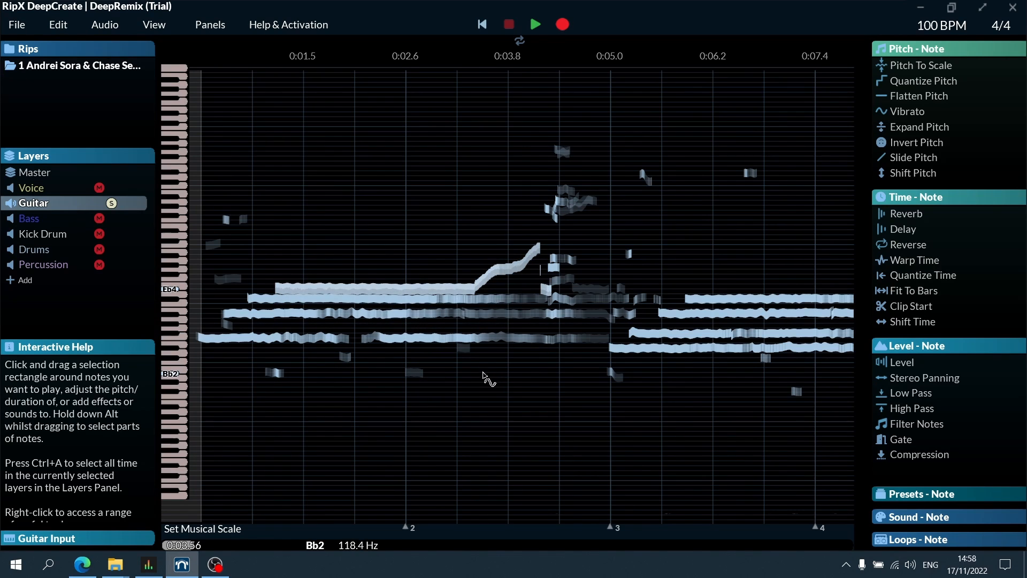
left_click(488, 337)
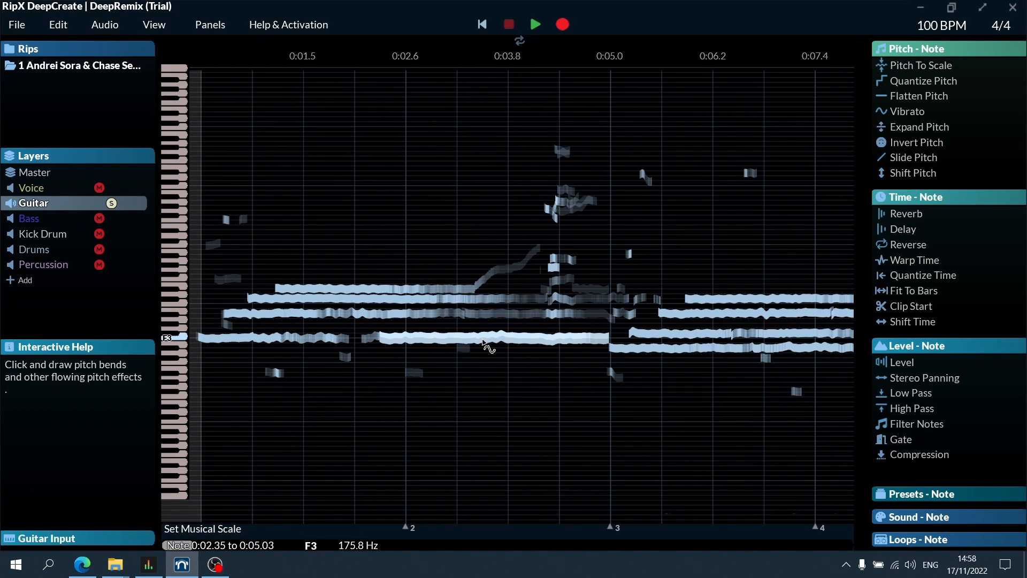
left_click_drag(488, 343, 559, 383)
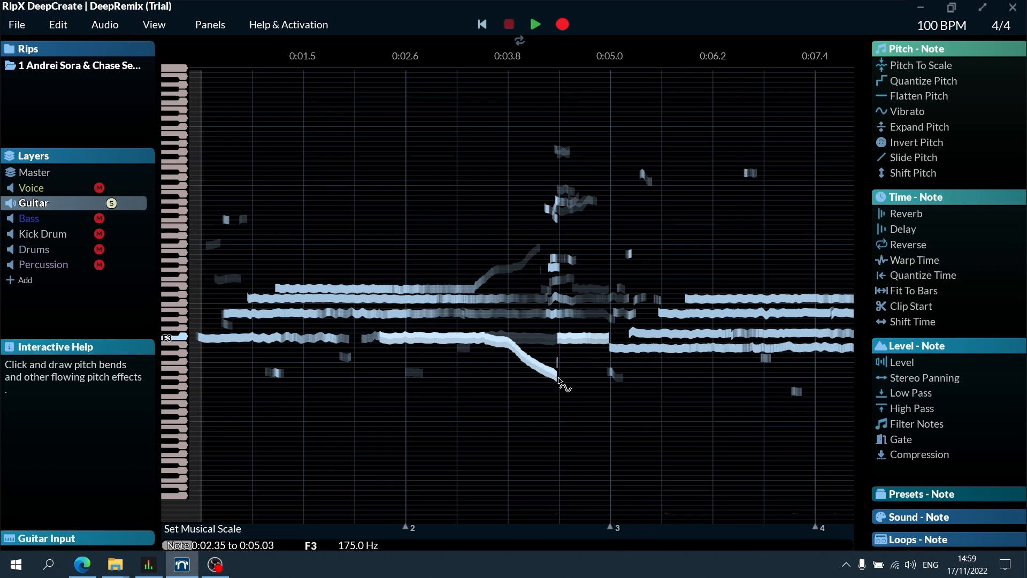
- Audition the bent guitar notes, then restart playback from the beginning
left_click(535, 24)
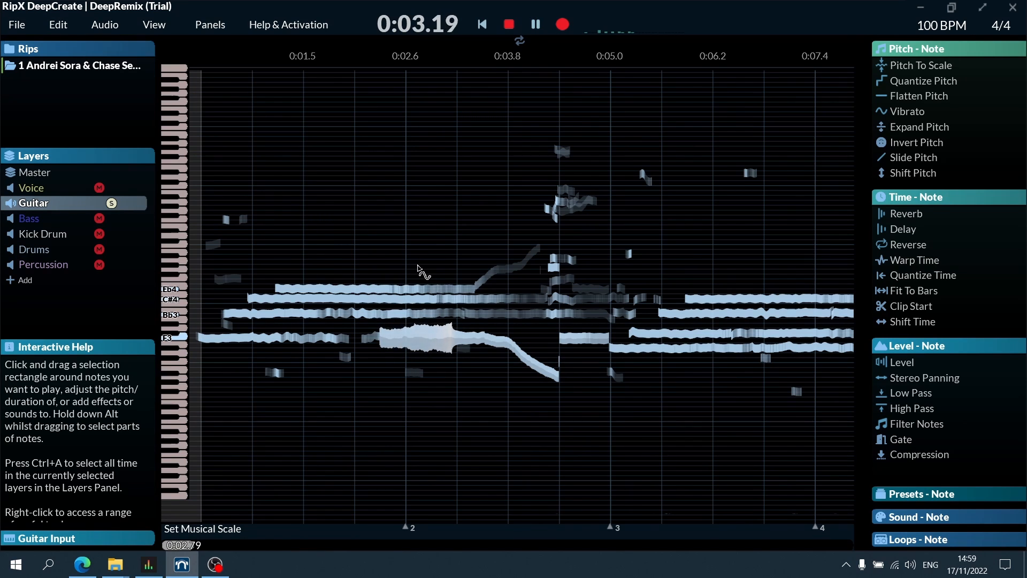
left_click(535, 24)
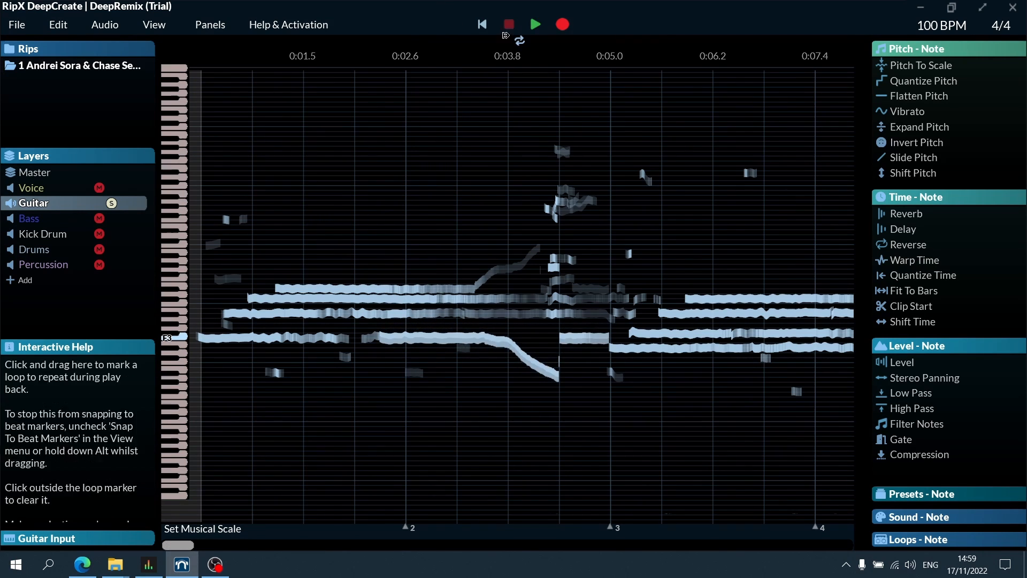
left_click(535, 24)
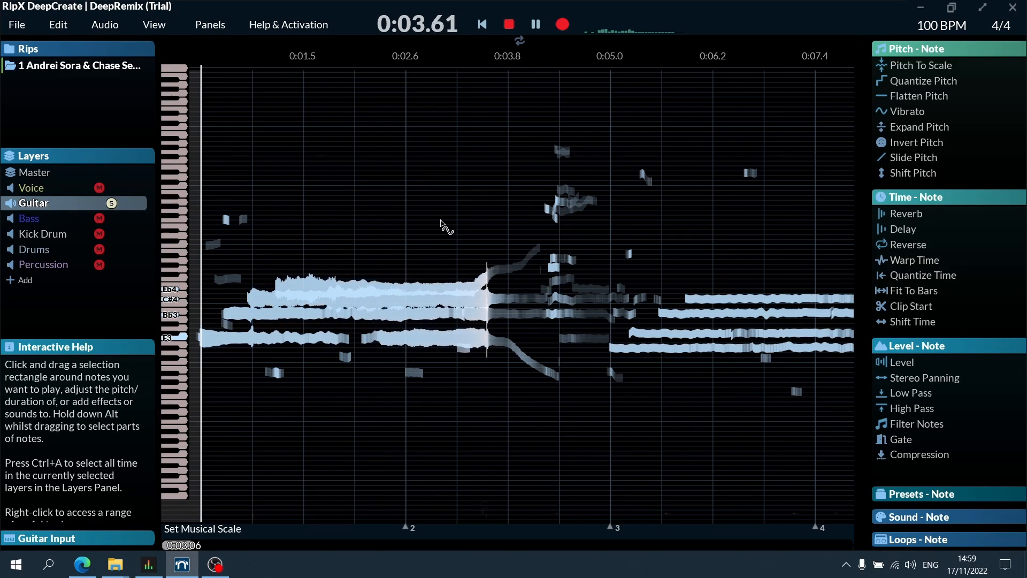
left_click(535, 24)
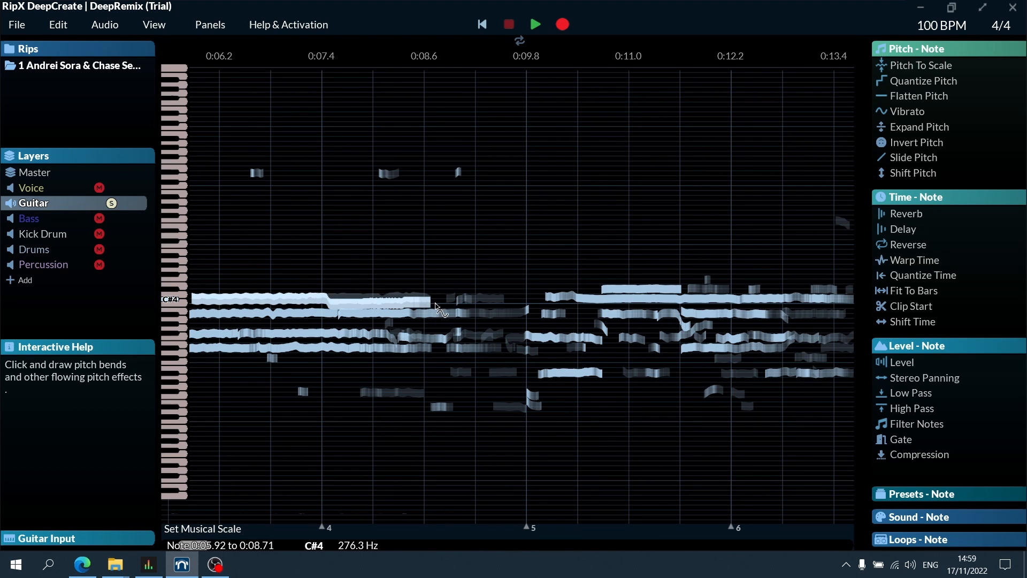
left_click(481, 24)
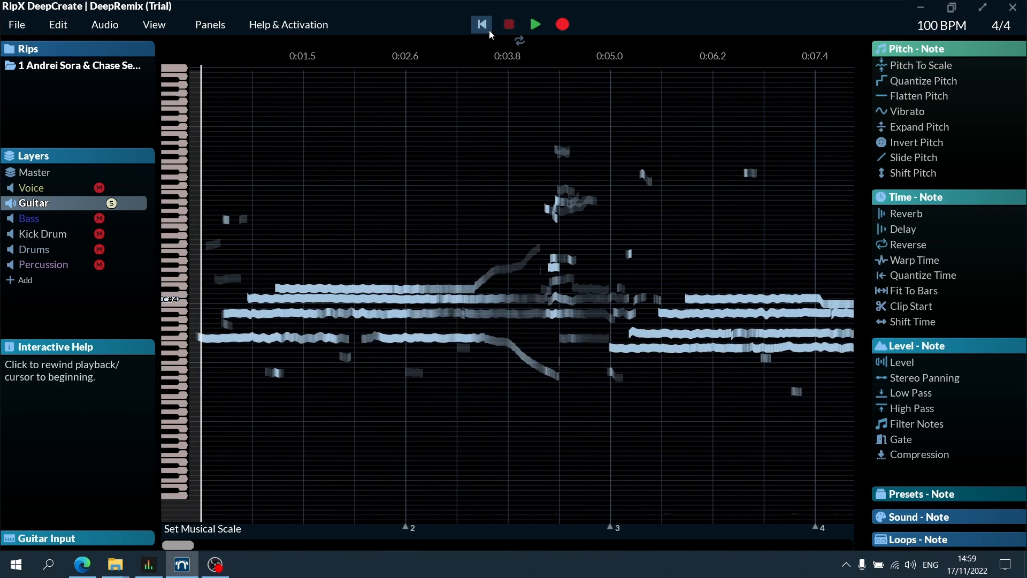
left_click(535, 25)
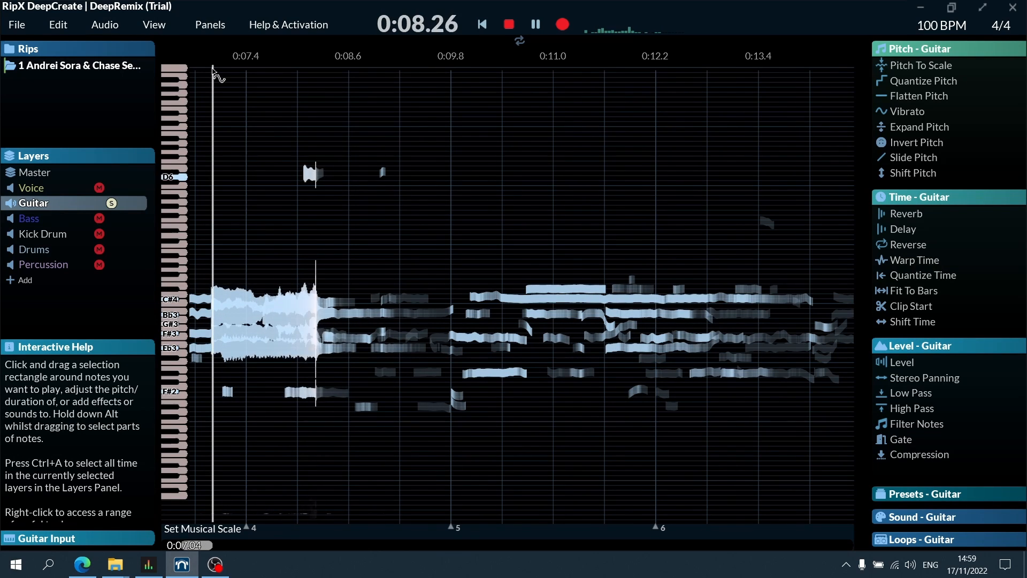
- Apply the Reverb Vibrato Combo at about 57% to the guitar's opening 0–0:03.8 while auditioning
left_click(482, 25)
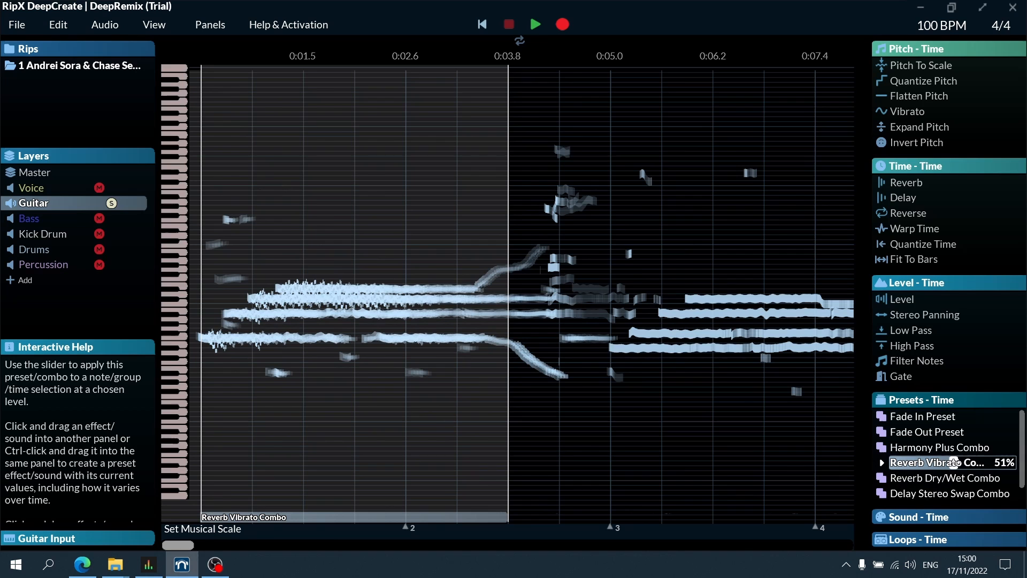
left_click(535, 24)
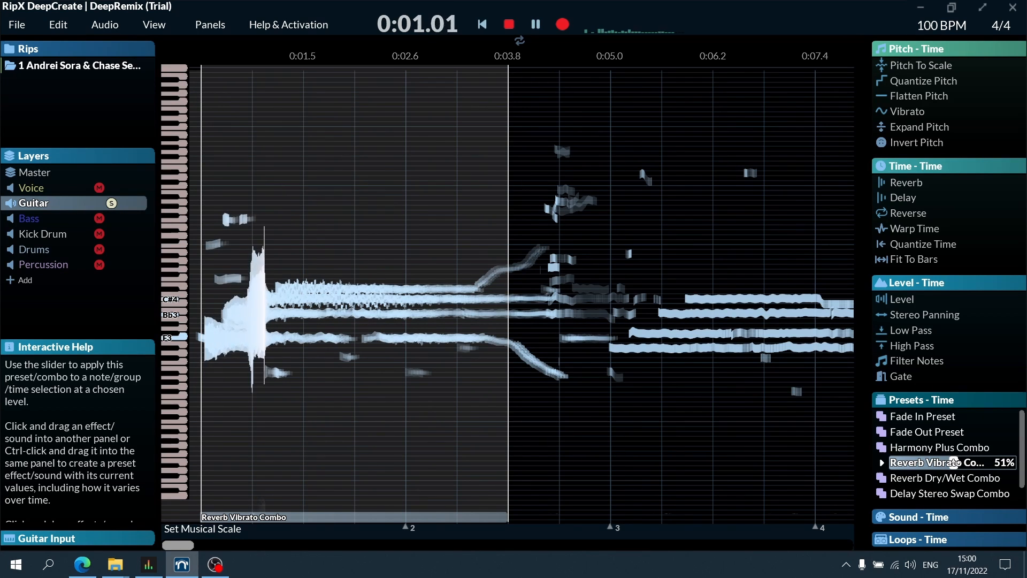
left_click_drag(937, 462, 975, 462)
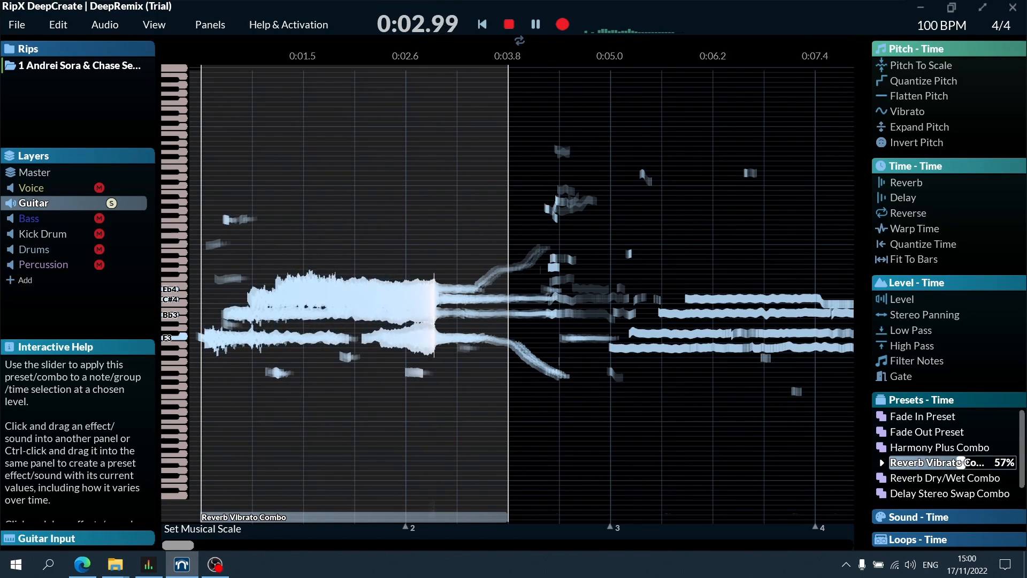
left_click_drag(966, 462, 995, 462)
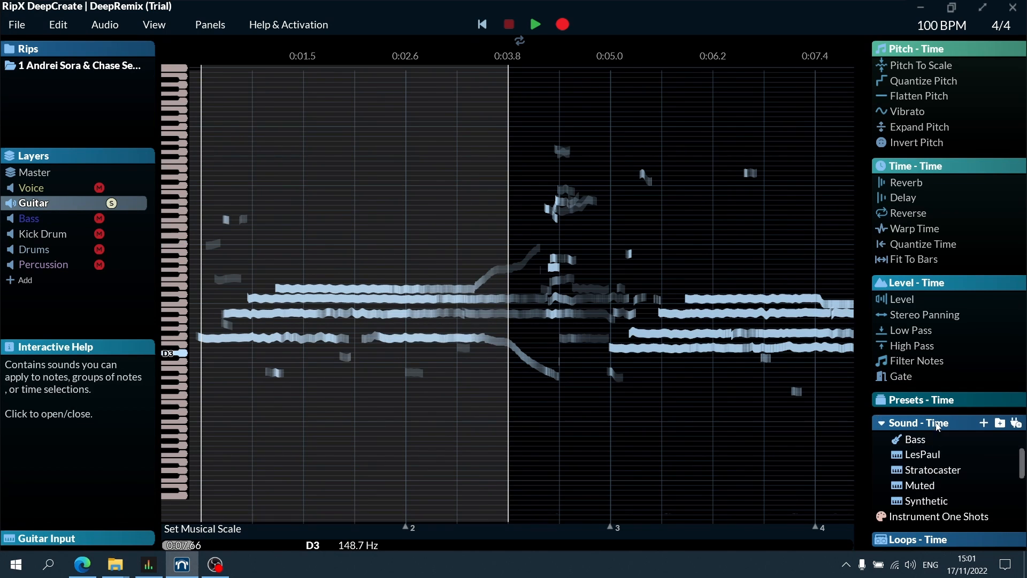
- Convert the opening guitar section to the Synthetic sound at −30 dB and audition it
left_click(926, 501)
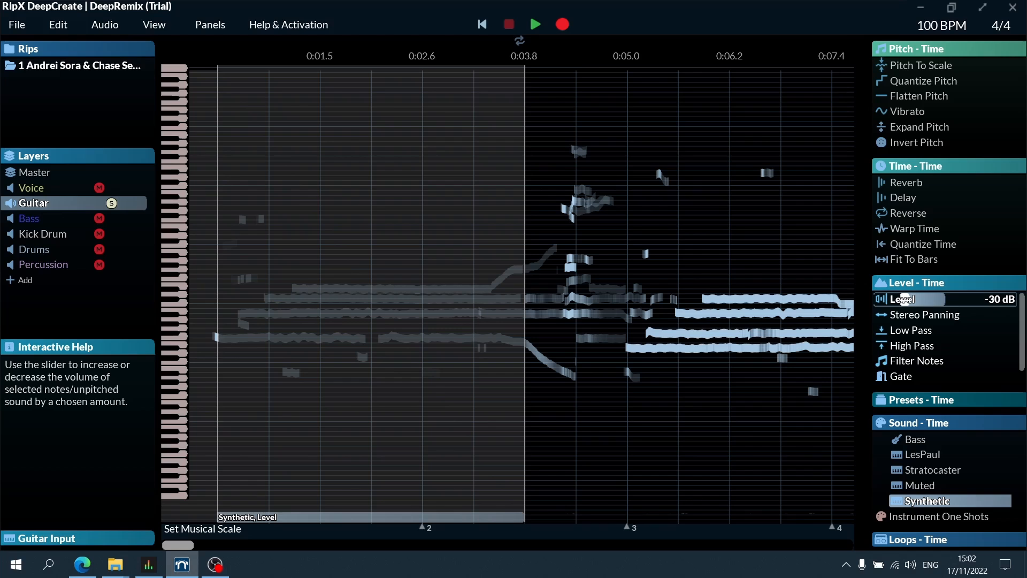
left_click(535, 25)
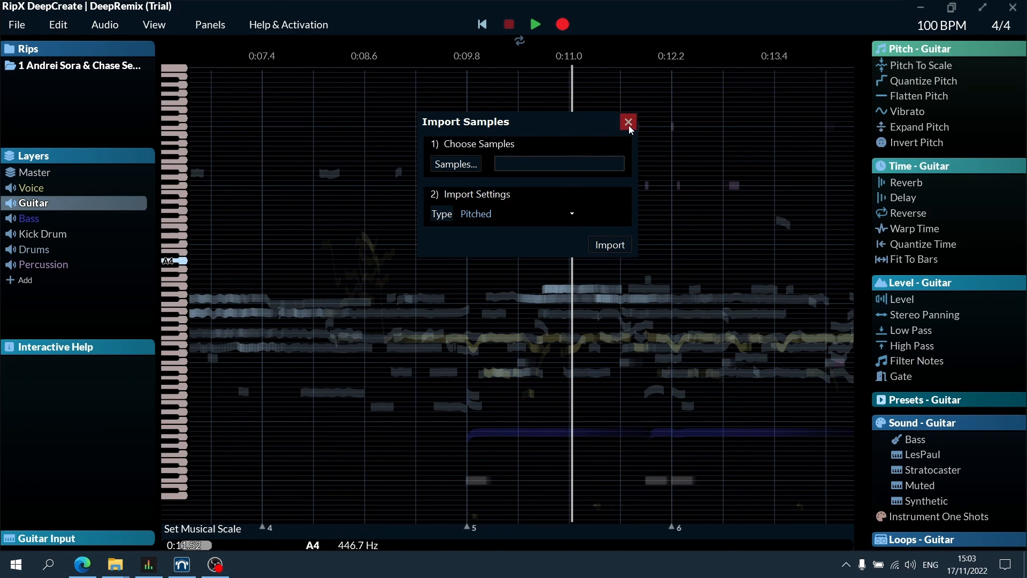
- Close the Import Samples window, returning to the full multi-layer note view
left_click(628, 122)
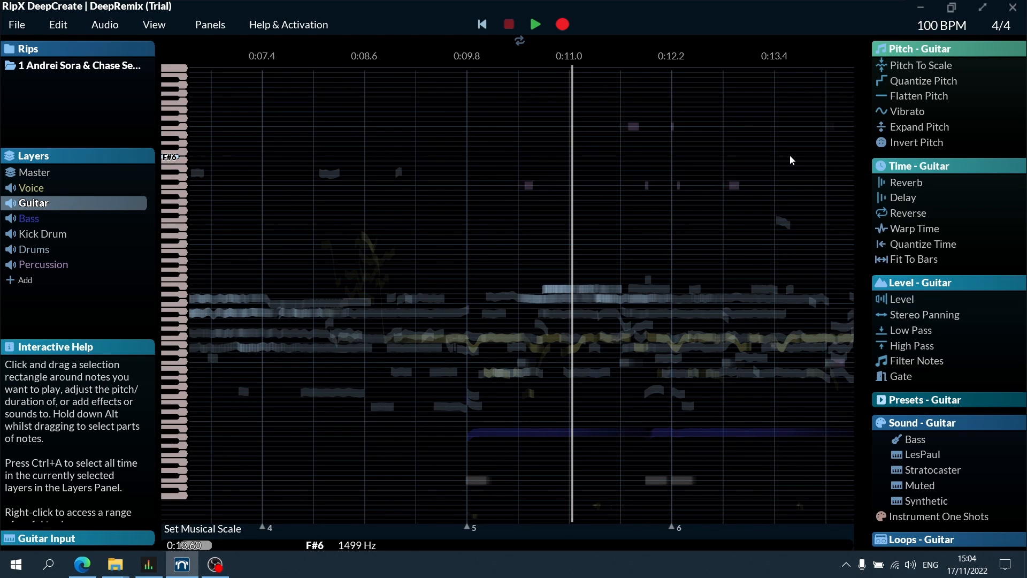
- Solo the Drums layer and play the four snare hits selected after 0:09.8
double_click(44, 264)
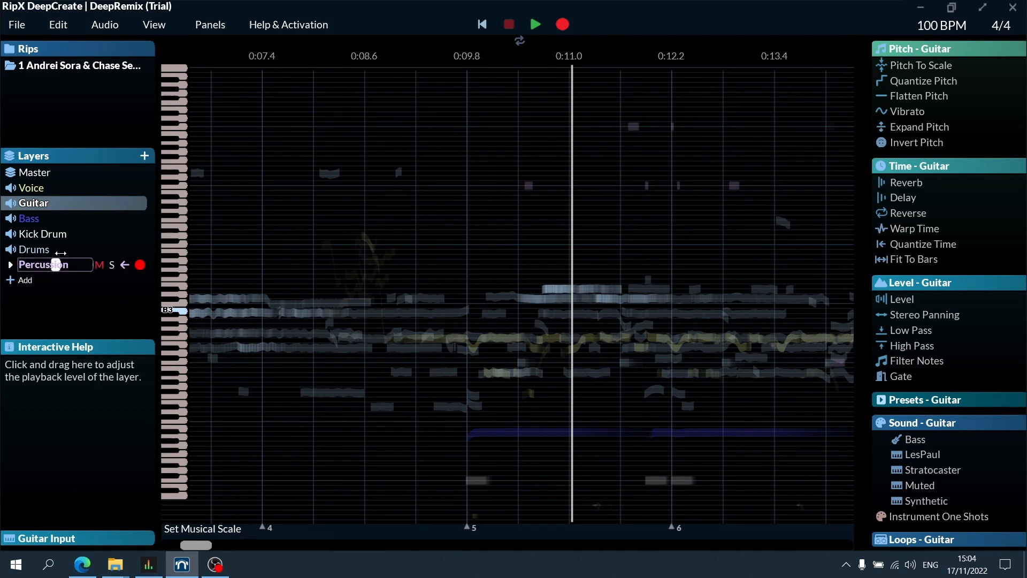
left_click(34, 250)
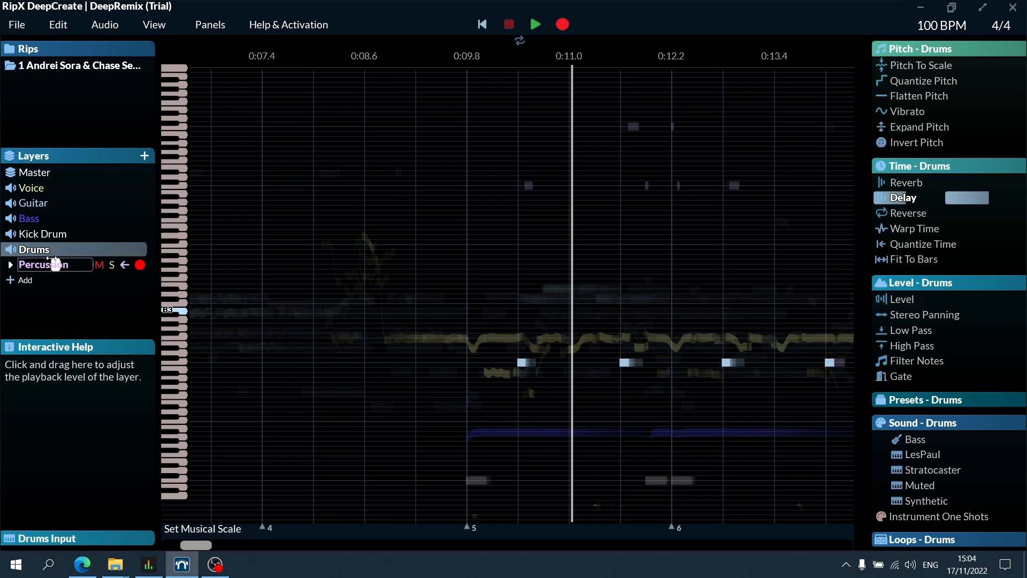
left_click(111, 265)
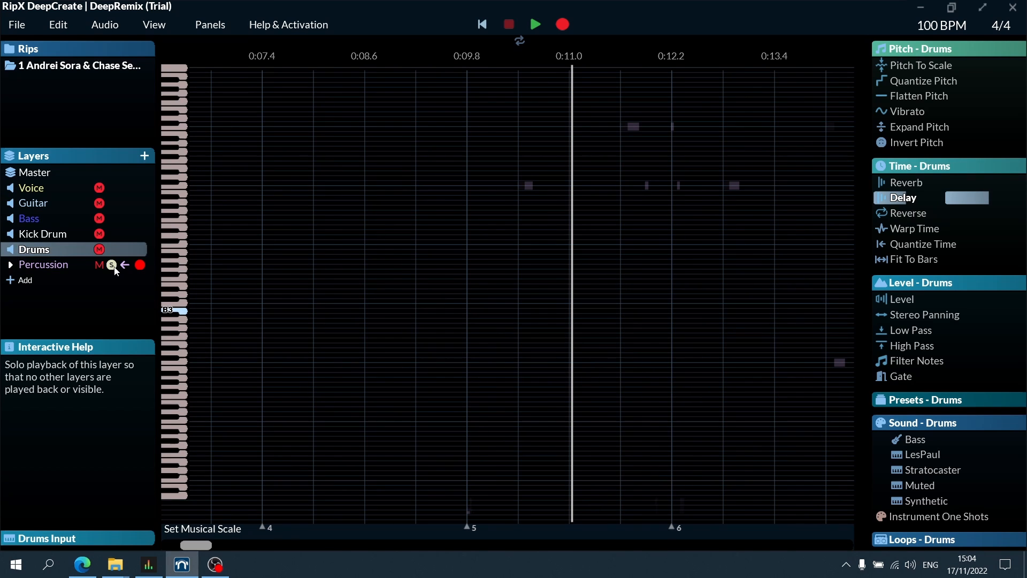
left_click(112, 249)
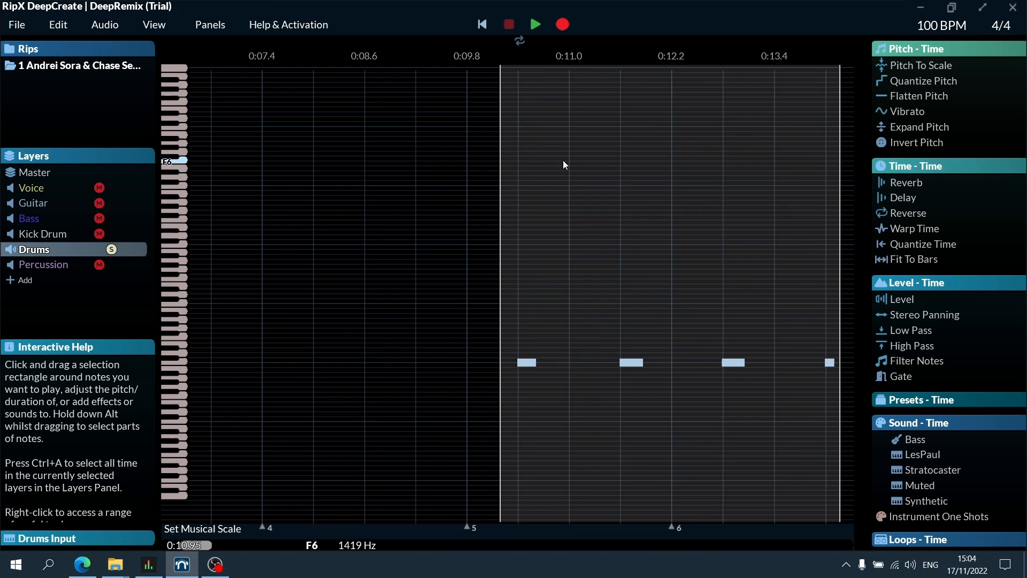
left_click(534, 25)
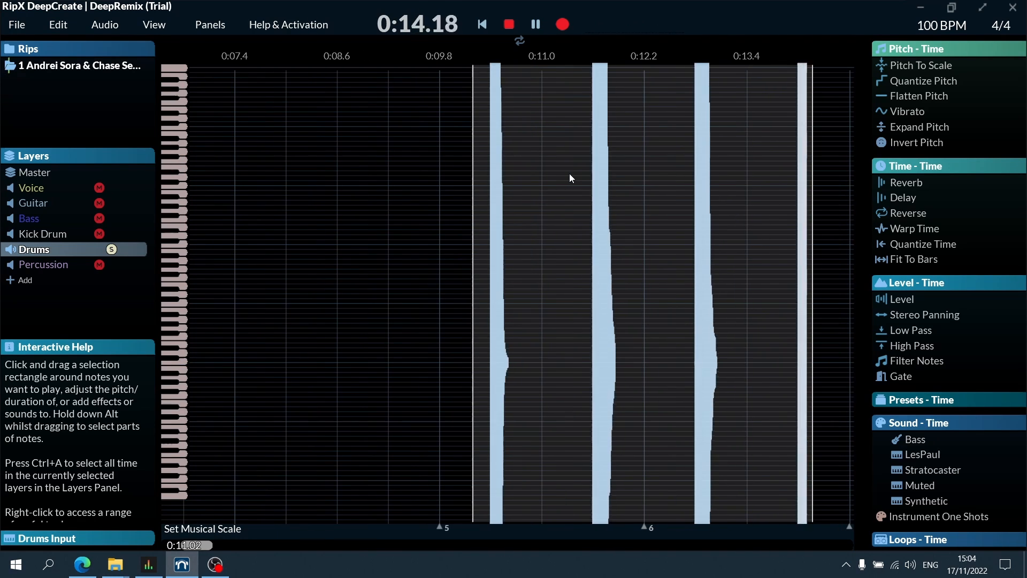
- Add a Delay effect echoing the snare hits from about 0:09.8 to 0:14 and set its strength
left_click(535, 25)
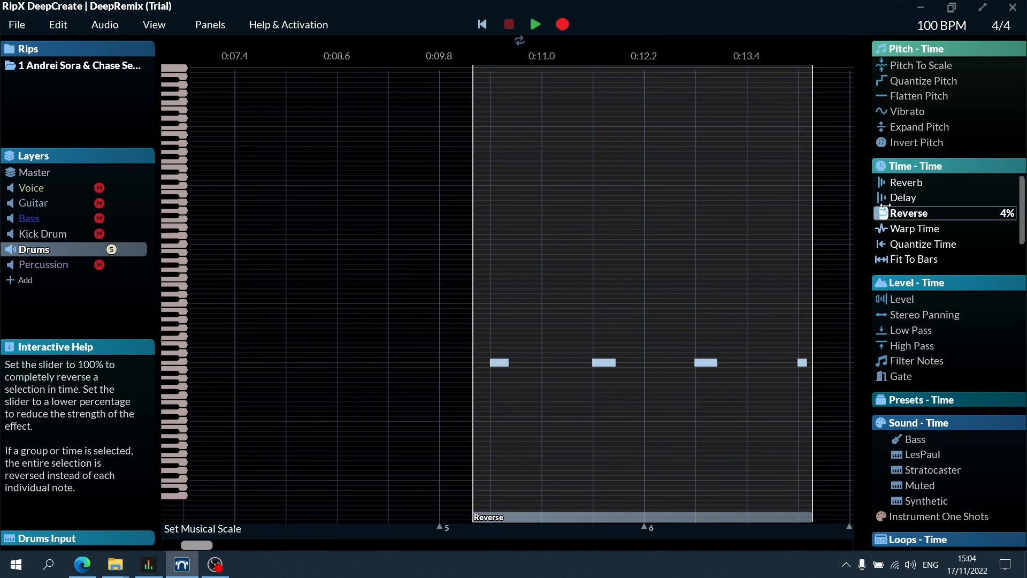
left_click(906, 197)
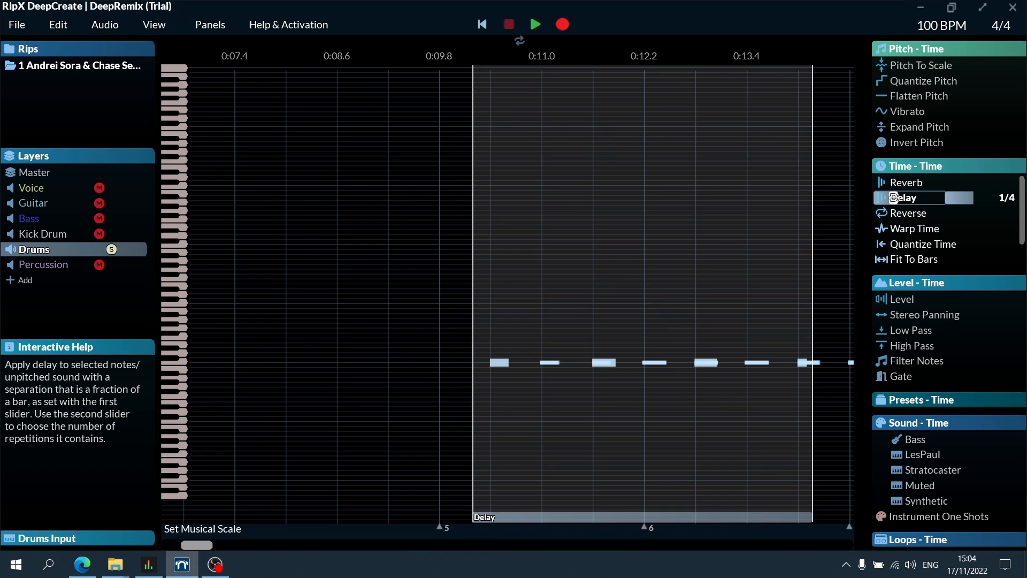
left_click(905, 197)
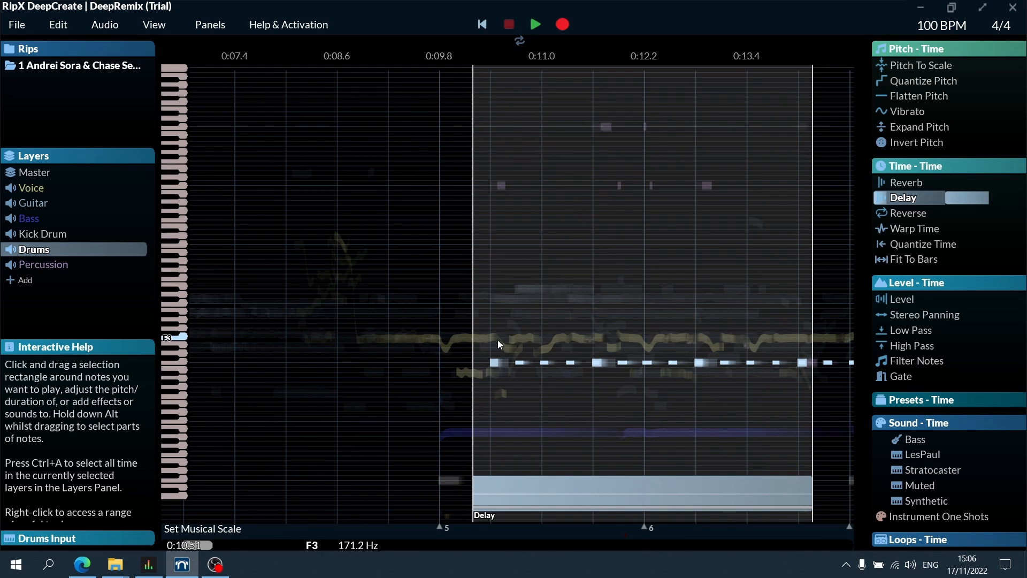
left_click(535, 24)
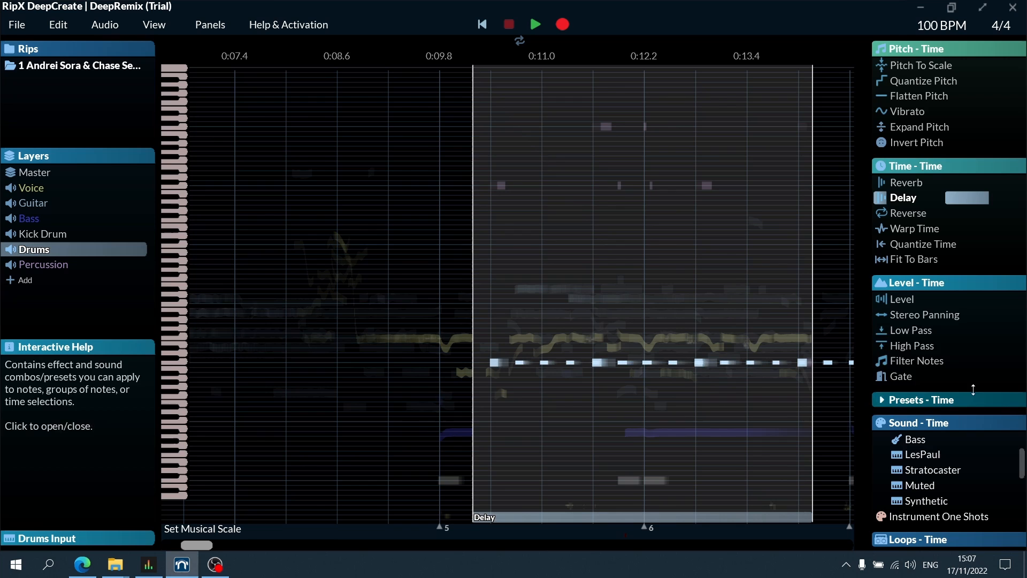
left_click(923, 314)
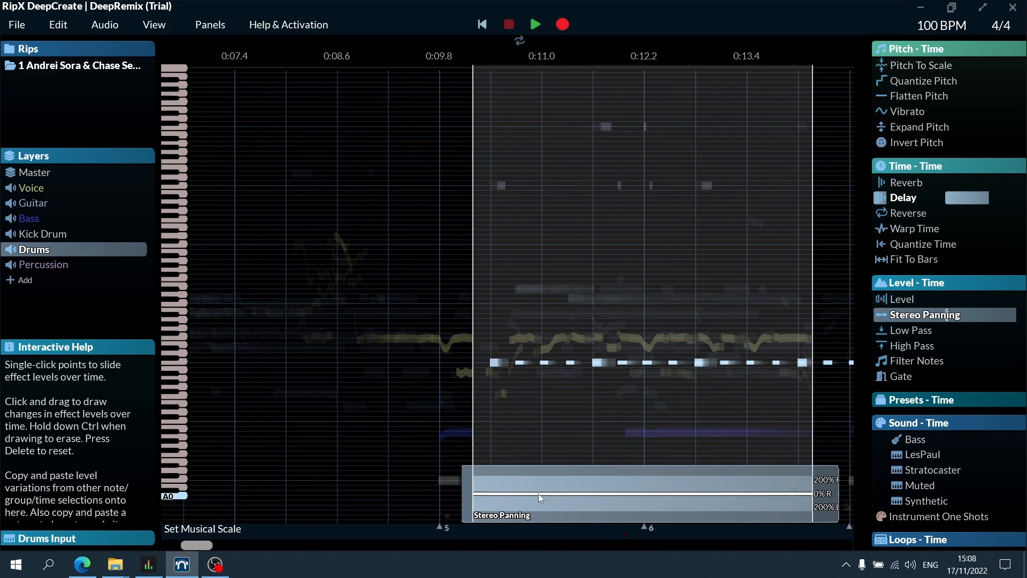
mouse_move(482, 500)
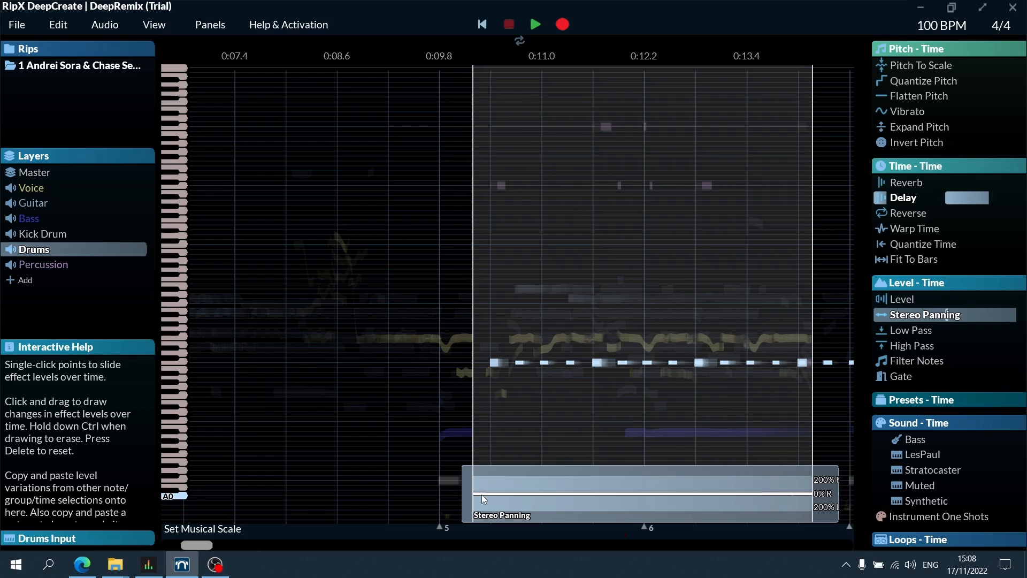
- Draw a Stereo Panning curve sweeping the delayed drum hits left and right, then audition it
left_click_drag(475, 500, 537, 471)
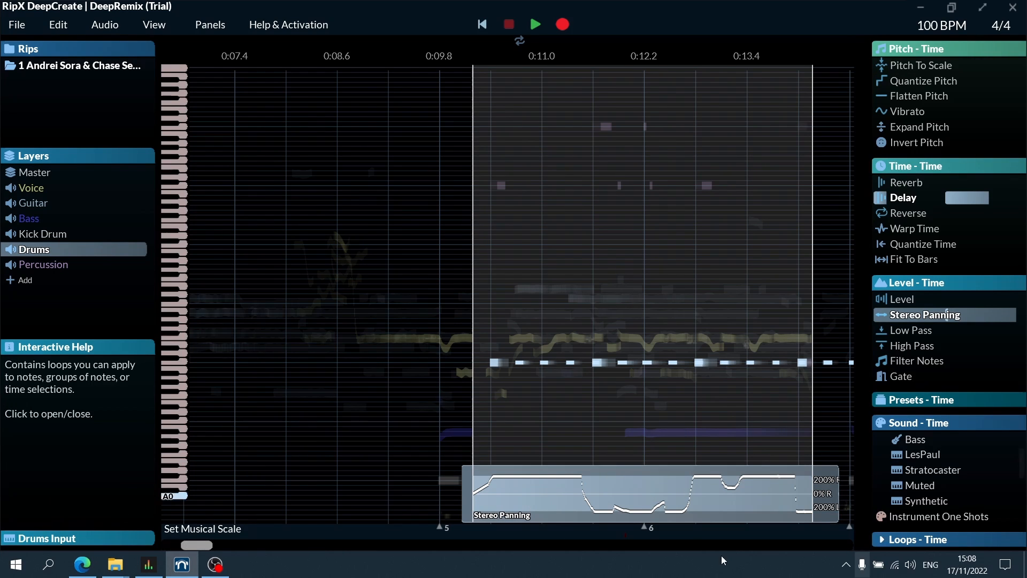
left_click(535, 25)
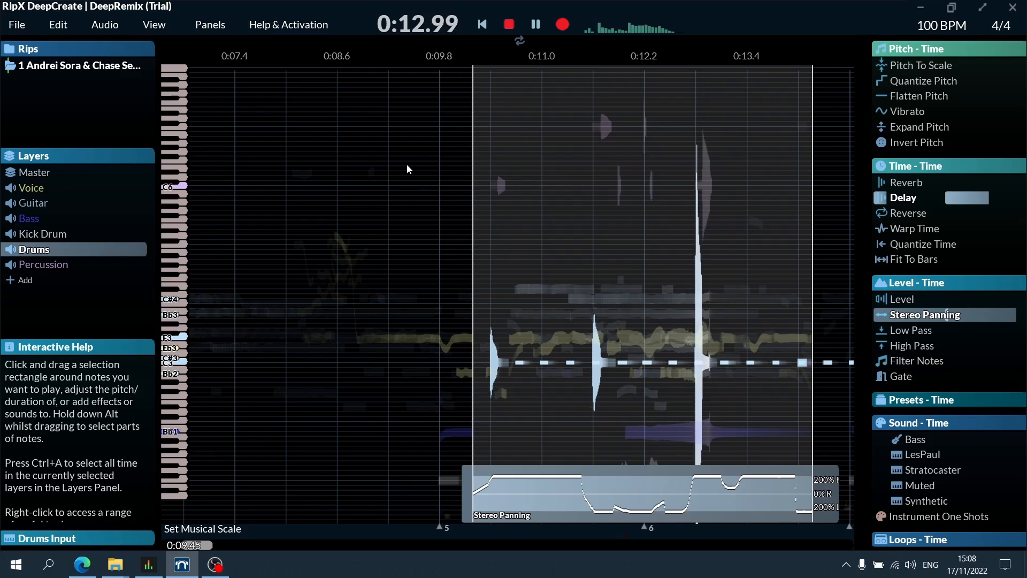
left_click(535, 25)
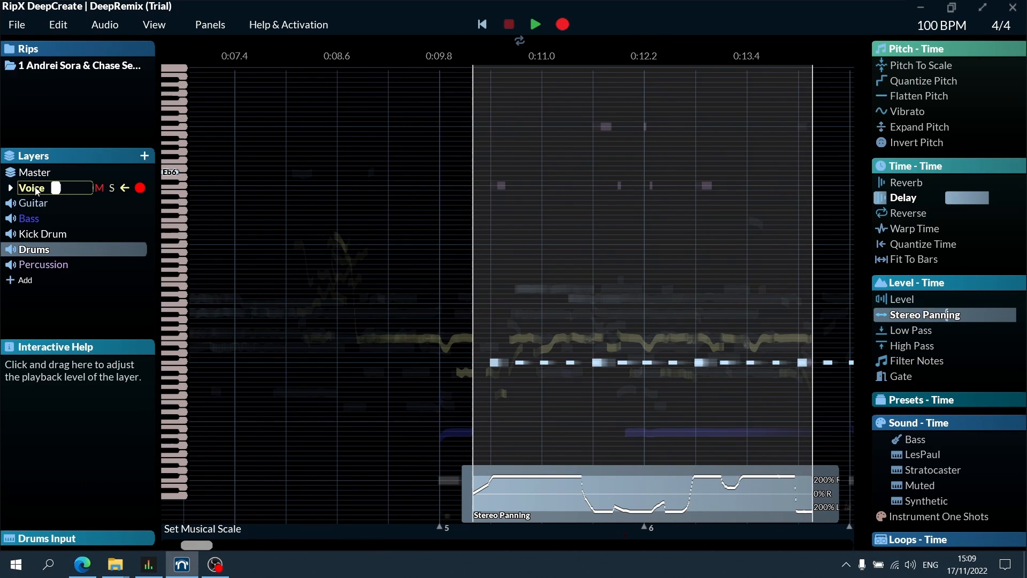
- Solo the Voice layer and audition the isolated vocal melody
left_click(31, 188)
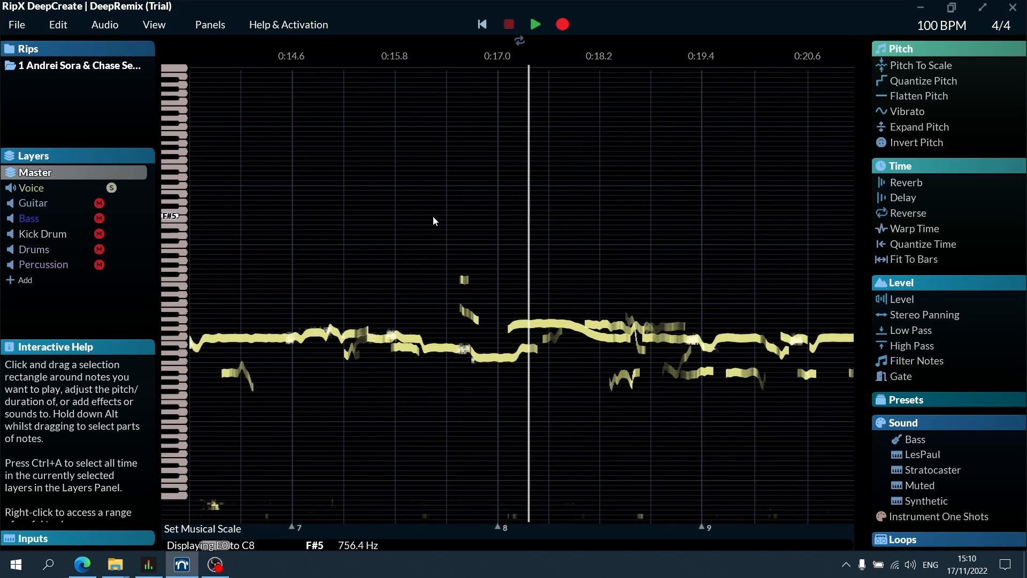
left_click(535, 25)
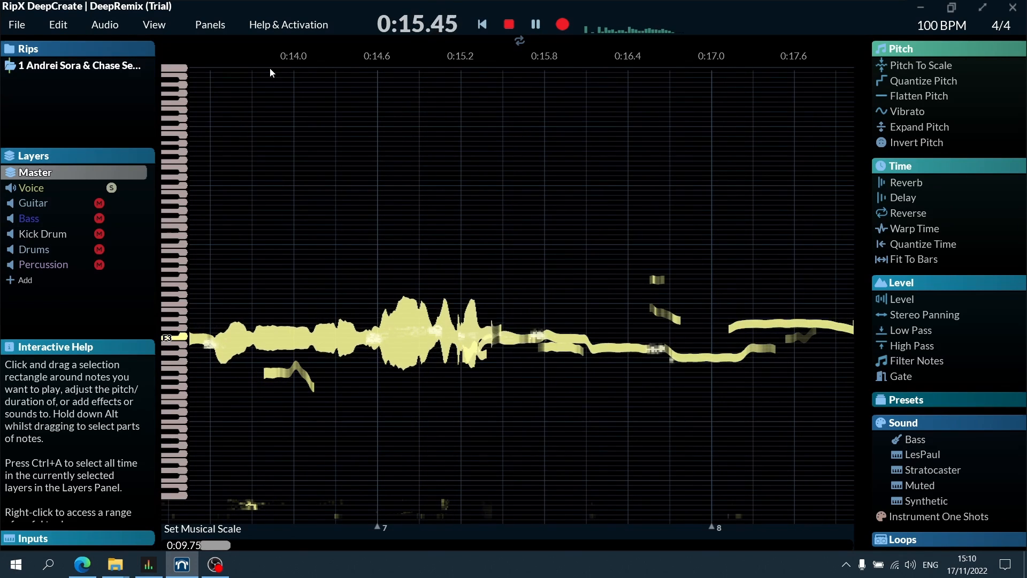
left_click(535, 24)
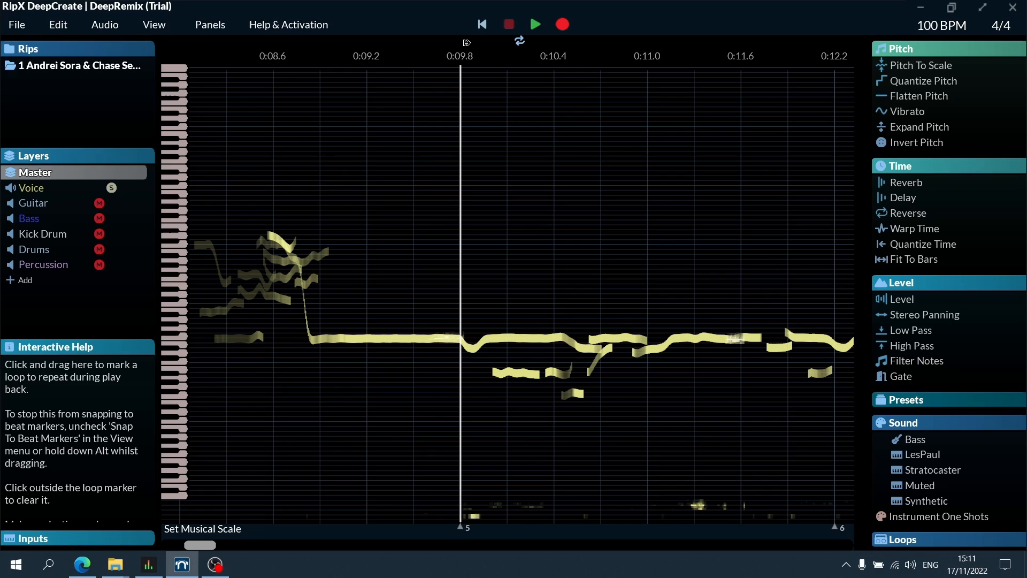
- Loop 0:09.8–0:12.4 and cut the vocal note near 0:10.6 in two
left_click_drag(459, 41, 855, 40)
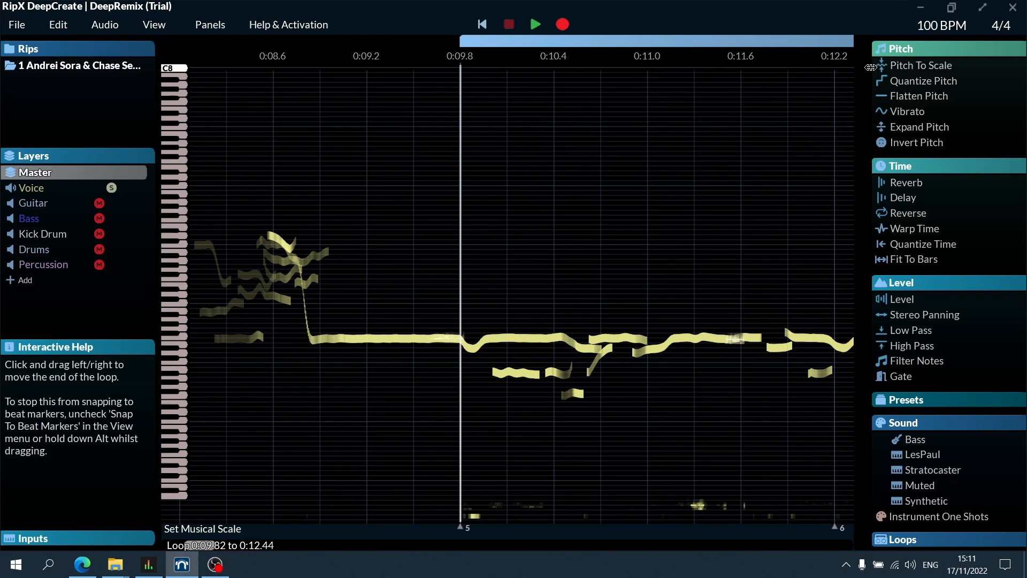
left_click(535, 25)
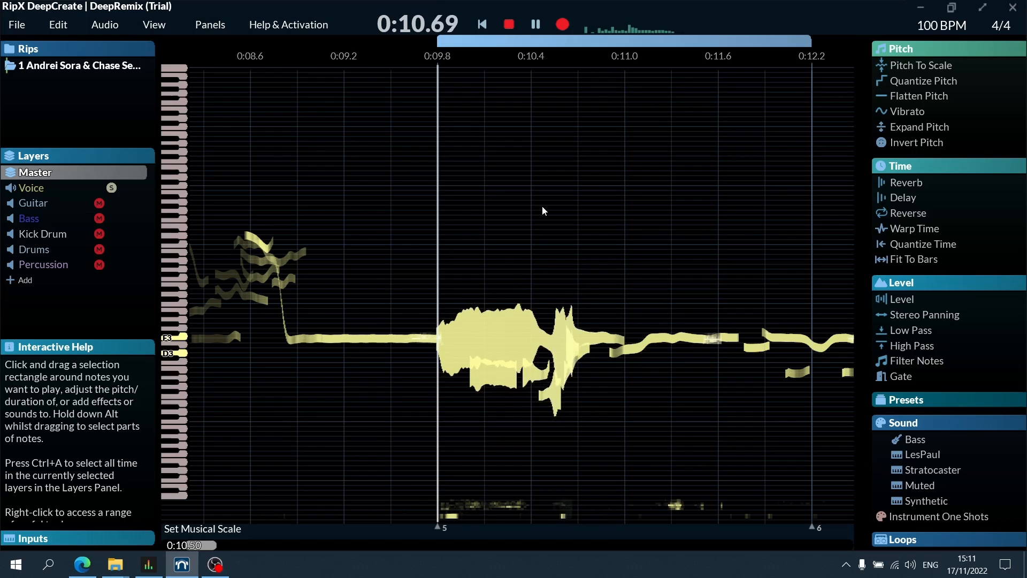
right_click(553, 274)
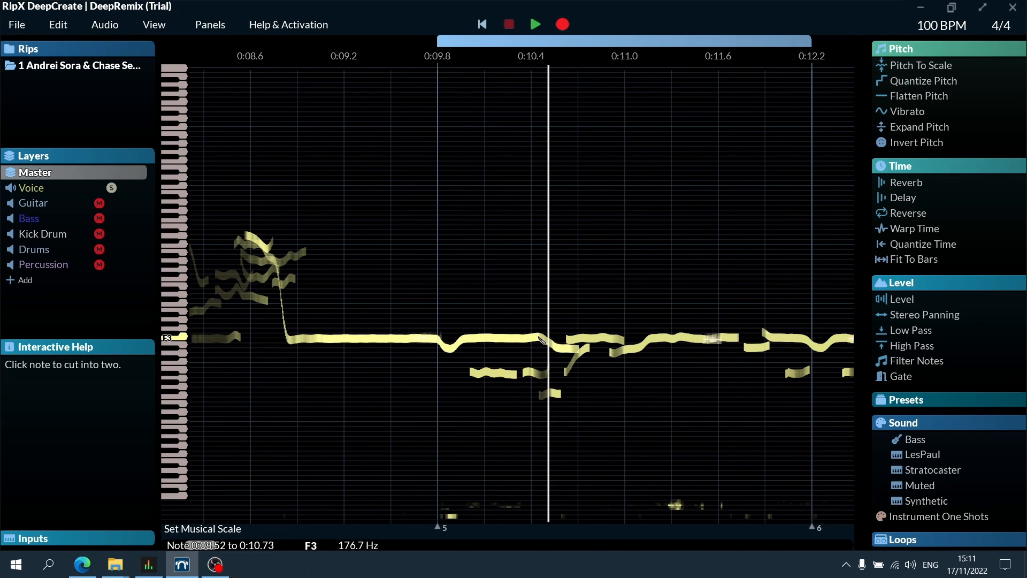
left_click(540, 340)
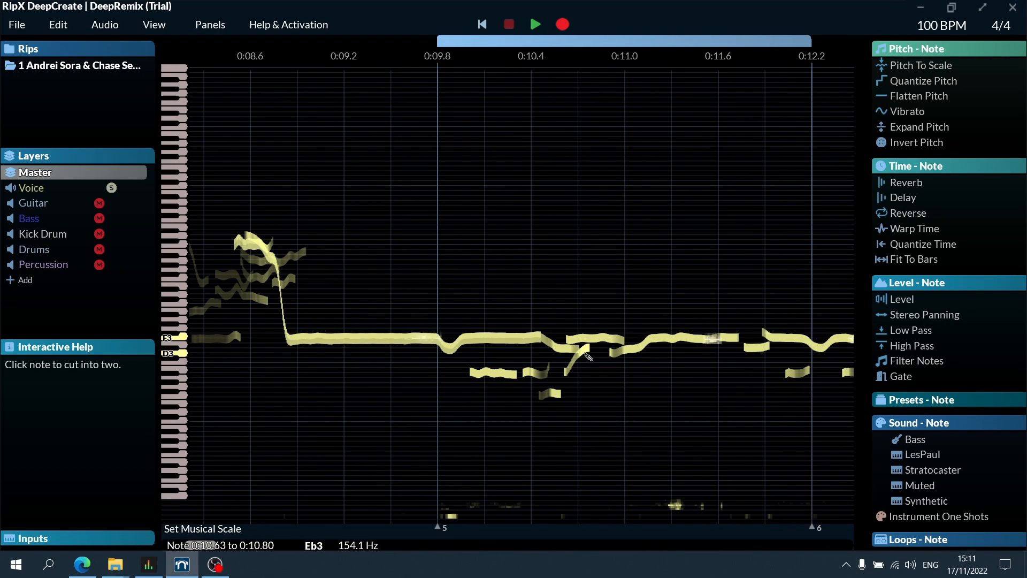
right_click(587, 354)
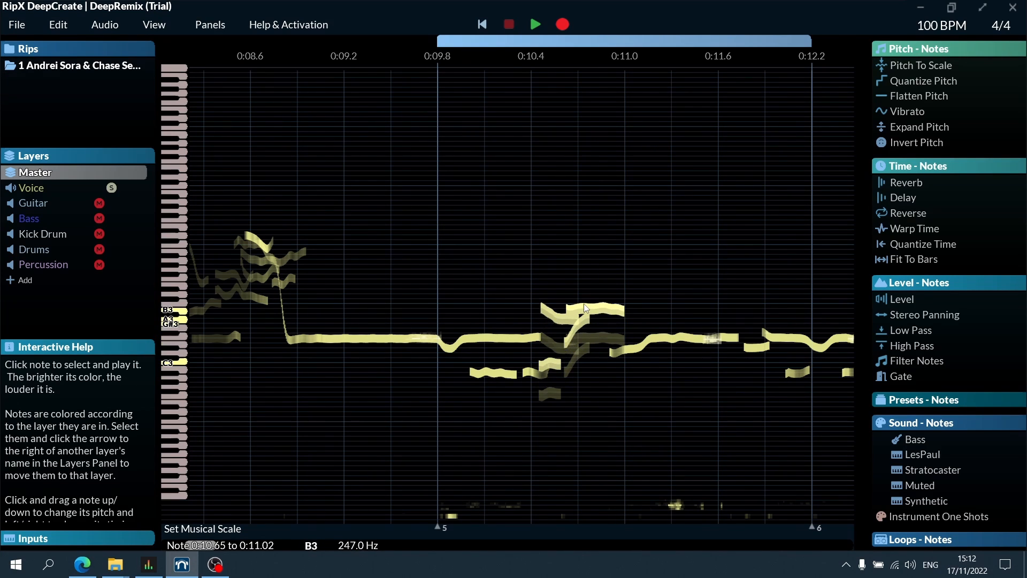
- Cut the note near 0:11.6, raise the pieces to higher pitches, and audition the loop
left_click(535, 24)
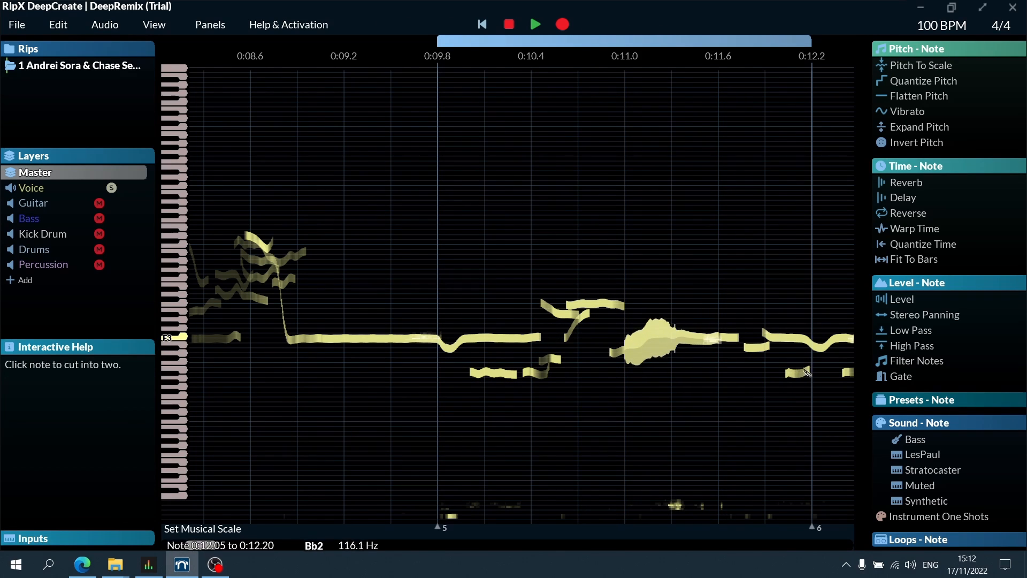
left_click(535, 25)
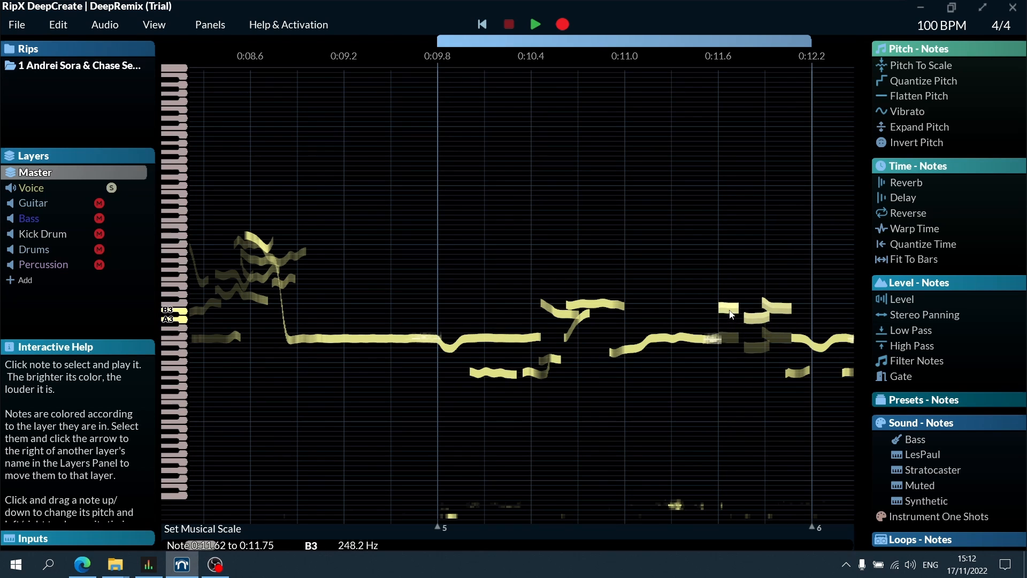
left_click(535, 25)
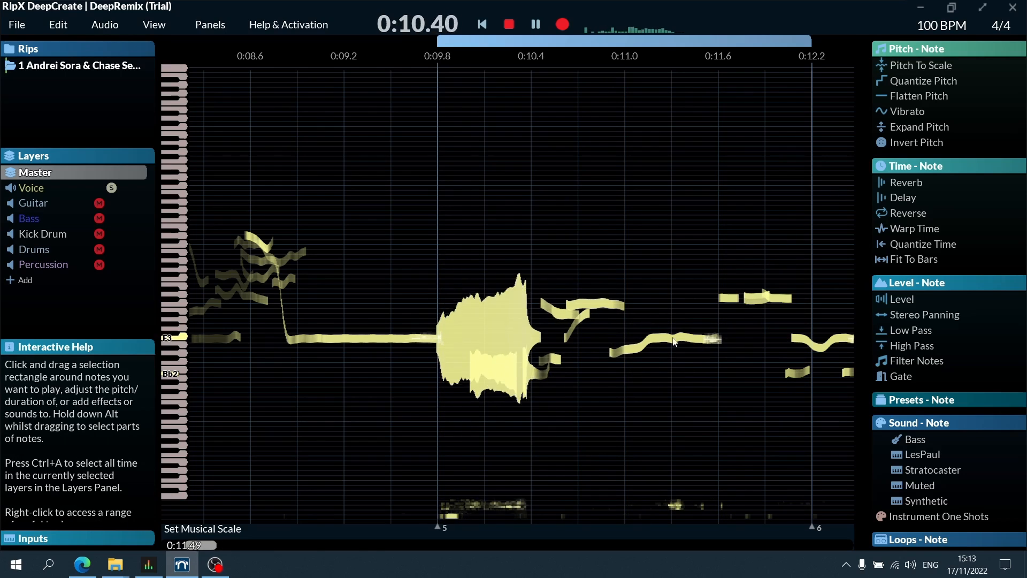
left_click(534, 24)
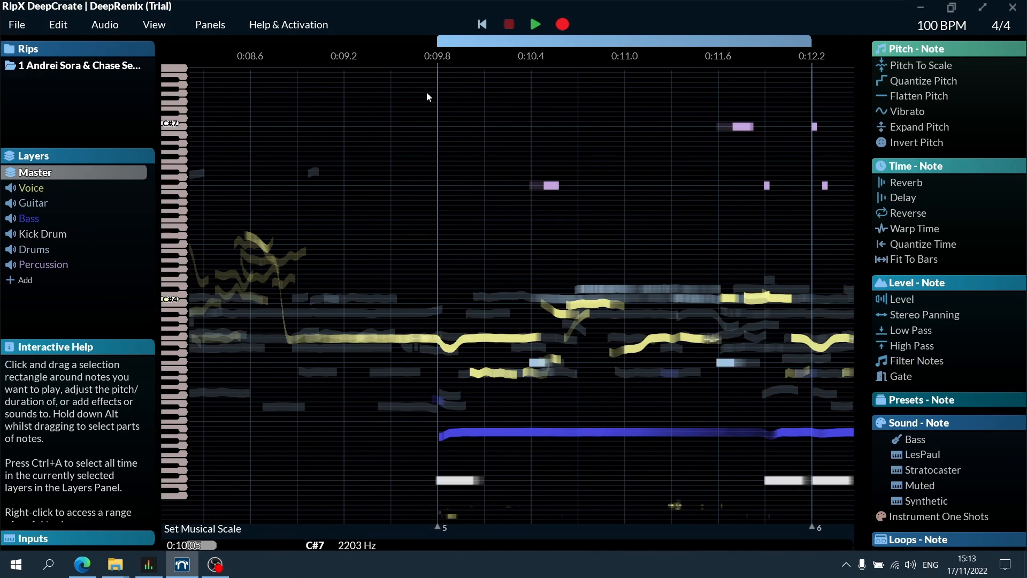
- Play the full mix with all layers and the rearranged vocal, then stop
left_click(535, 25)
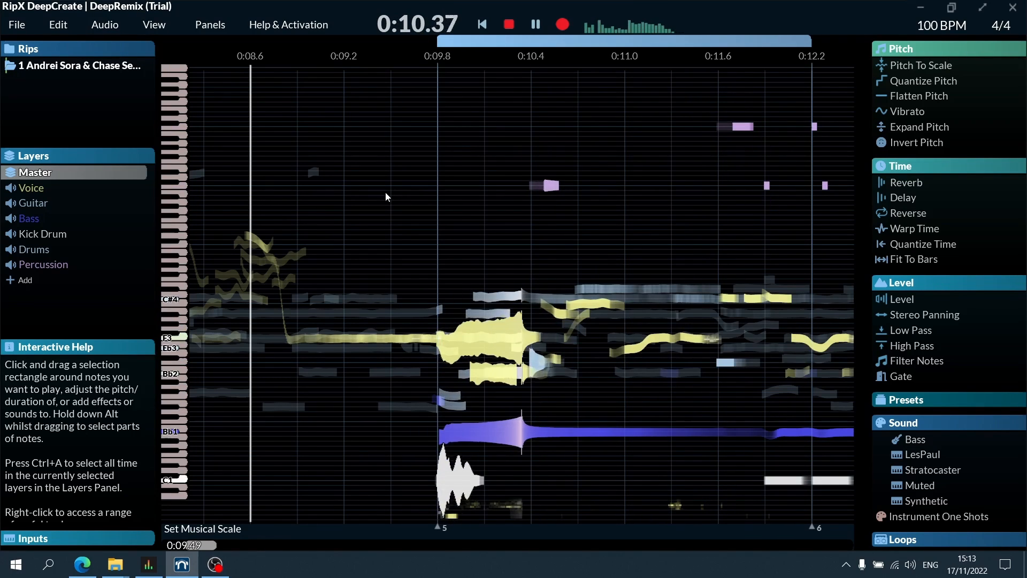
left_click(535, 24)
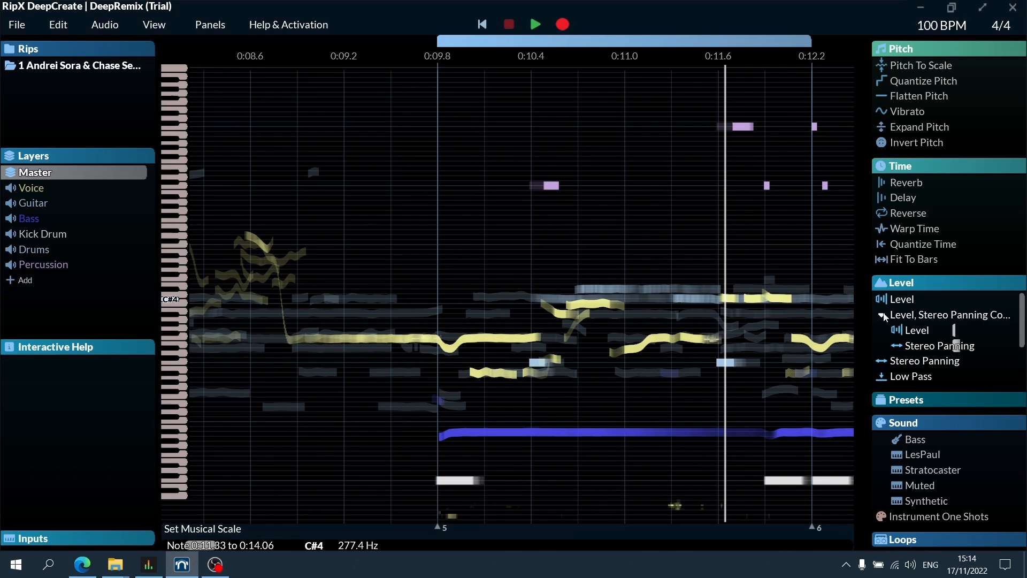
mouse_move(932, 325)
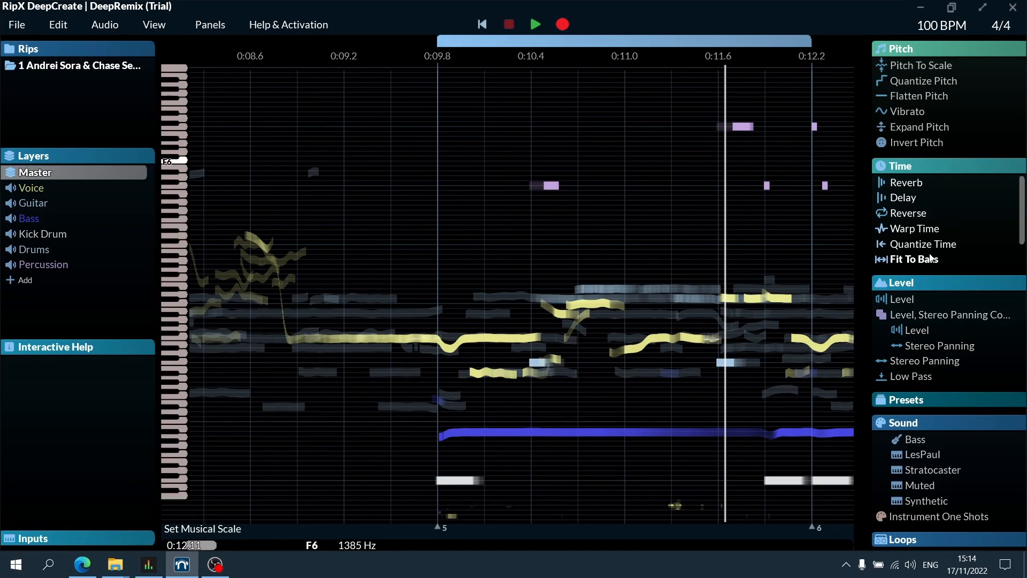
- Split the Level effects into their own panel so more pitch, time and sound effects show
left_click(58, 25)
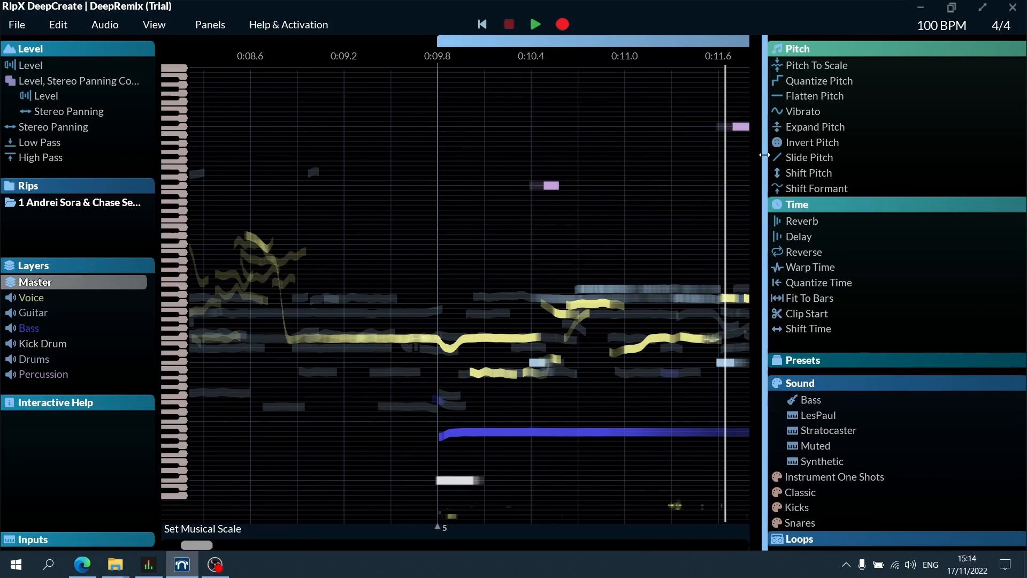
mouse_move(801, 220)
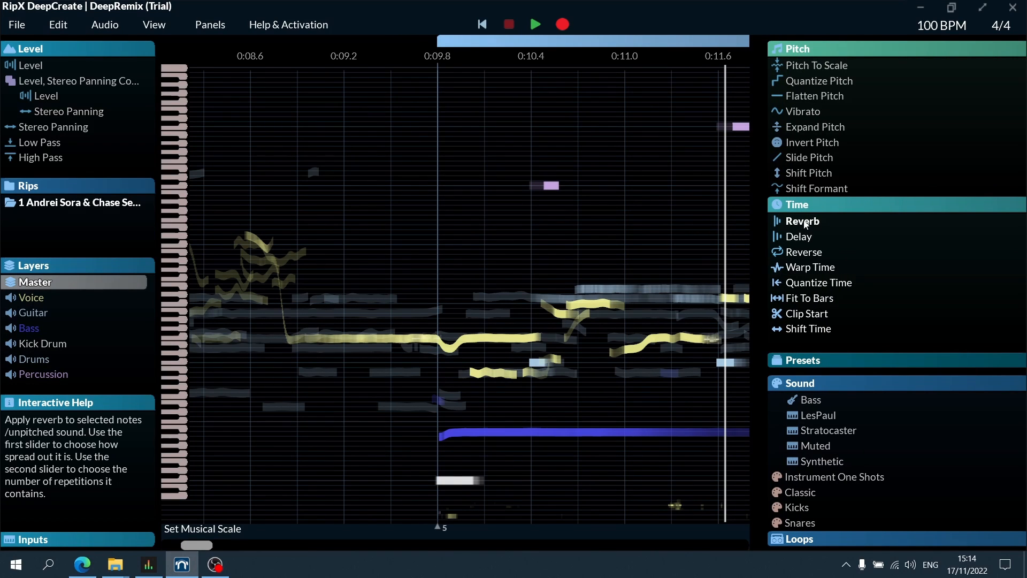
- Apply reverb to the vocal note near 0:11.0, shorten its tail, audition and stop
left_click(672, 339)
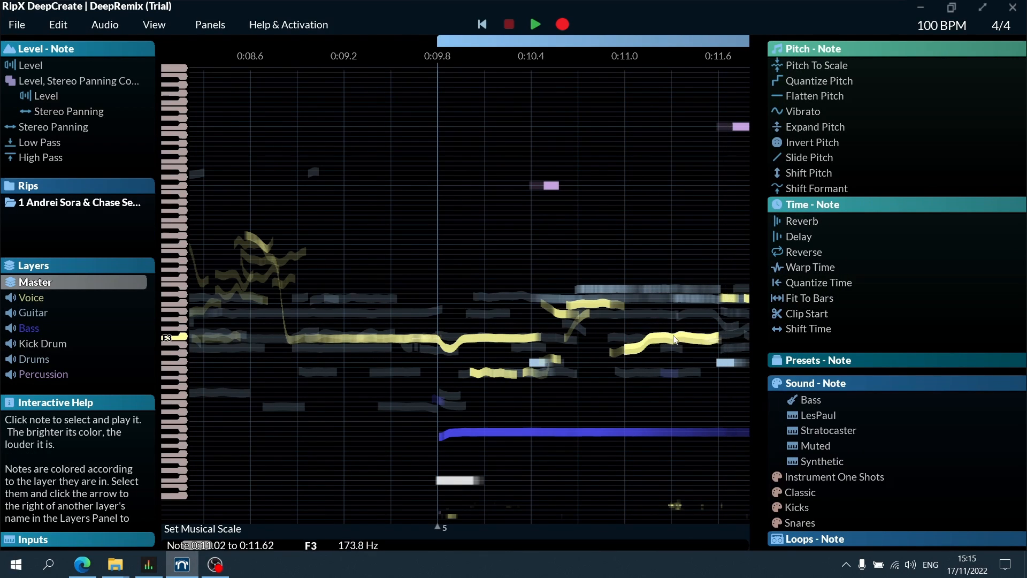
left_click(800, 221)
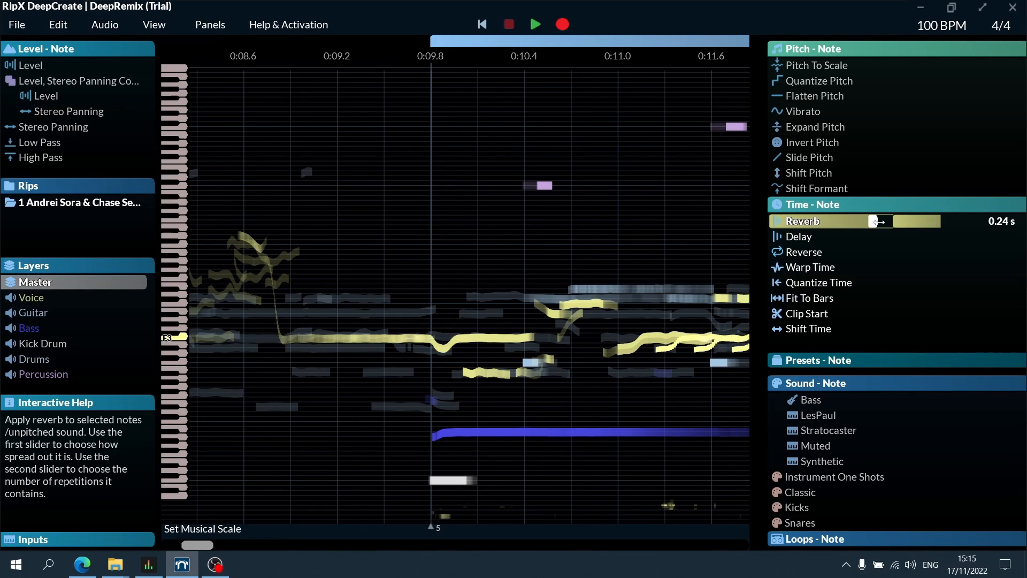
left_click_drag(877, 222, 780, 221)
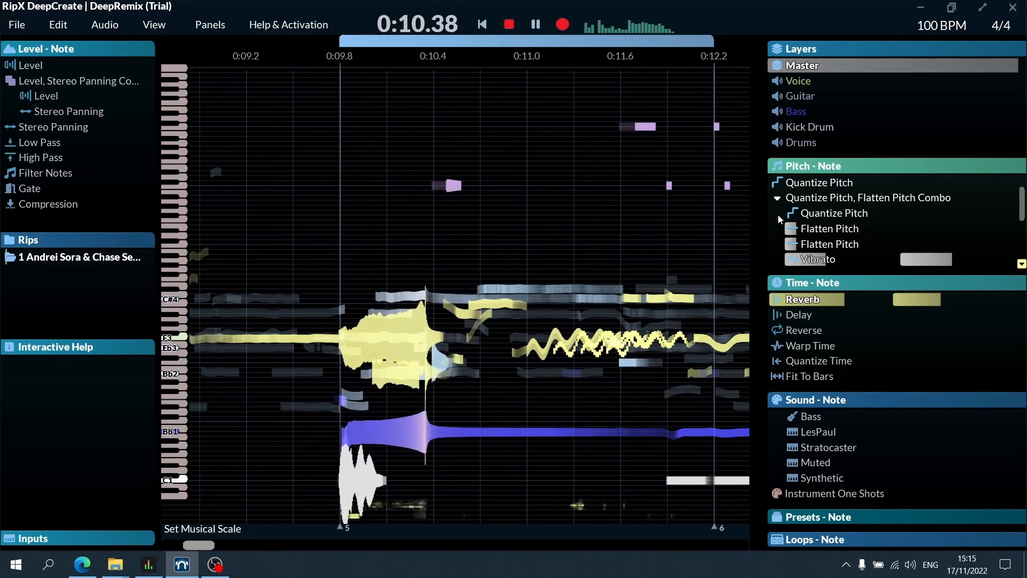
left_click(535, 25)
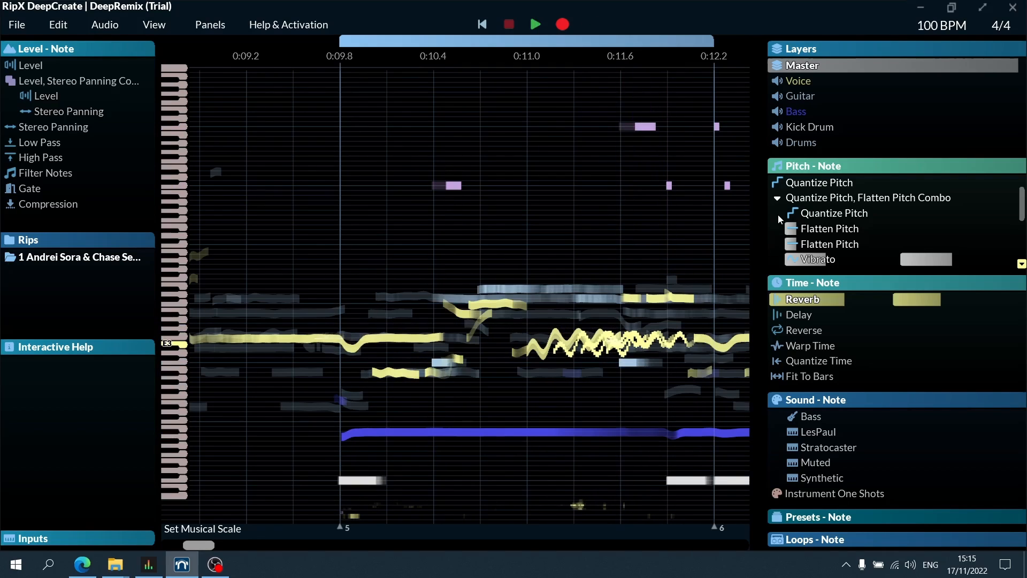